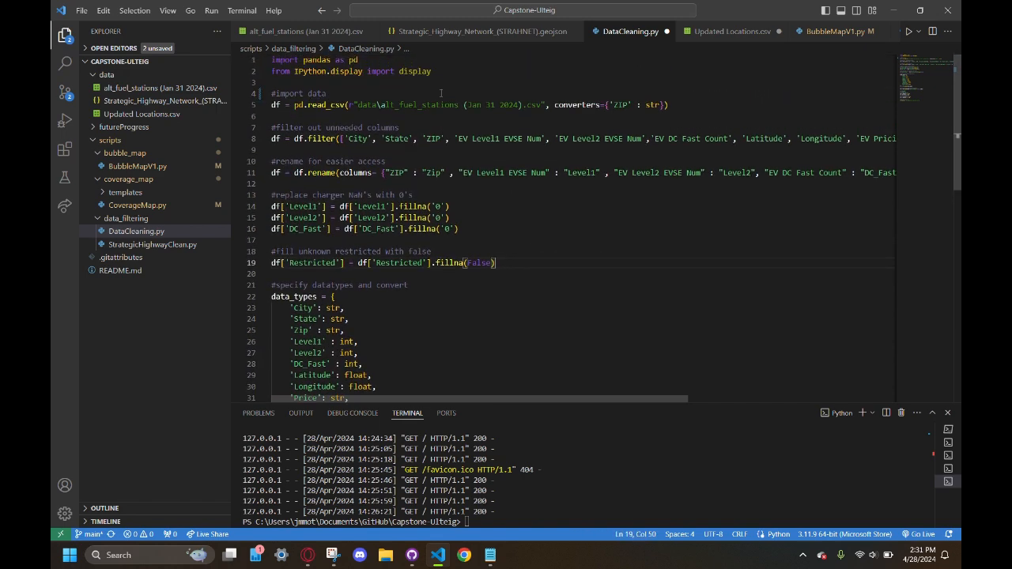
pyautogui.moveTo(526, 239)
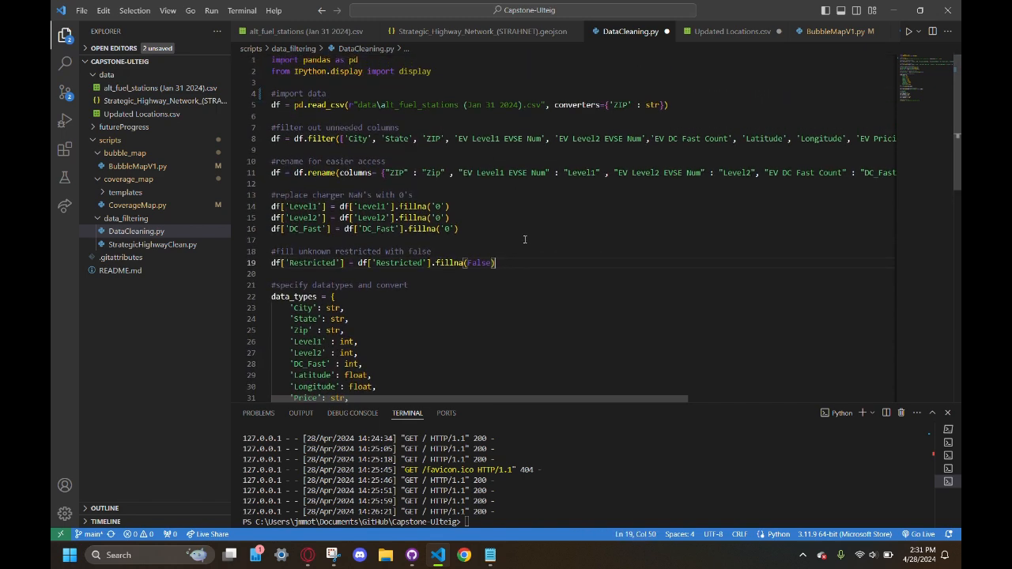
pyautogui.moveTo(518, 262)
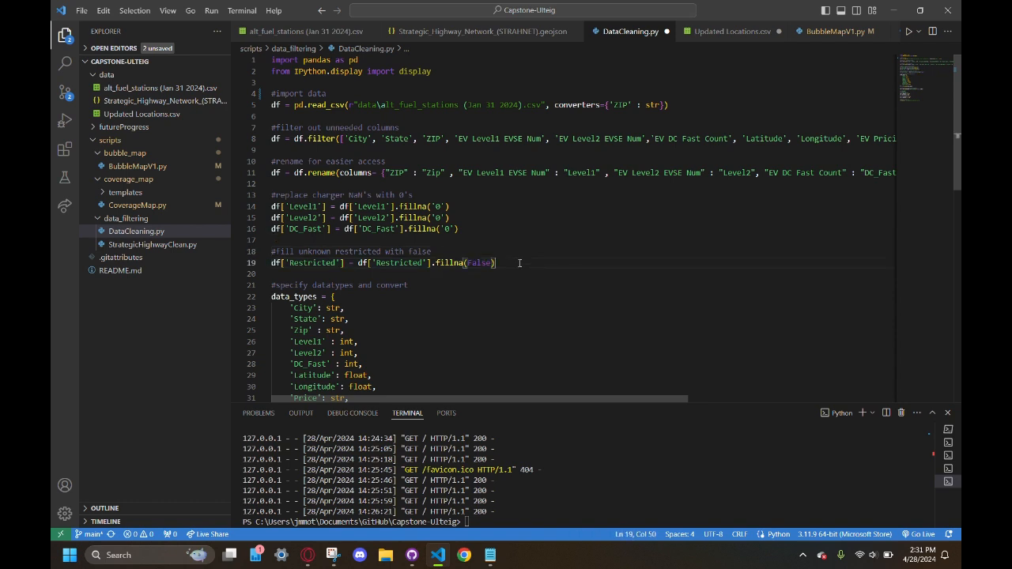
# Review the cleaned Updated Locations.csv output from the data-cleaning script.
pyautogui.scroll(-3)
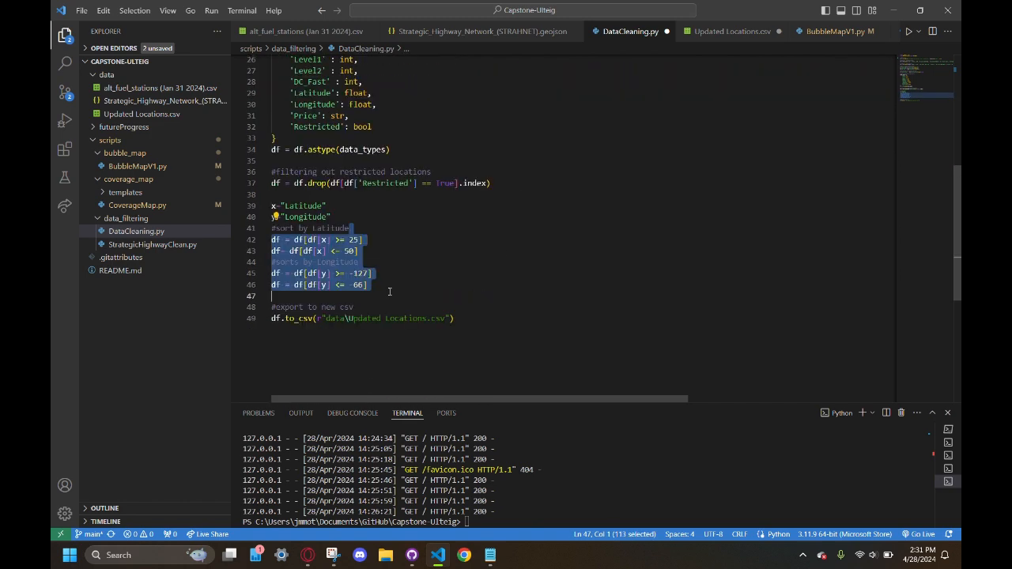
pyautogui.click(389, 291)
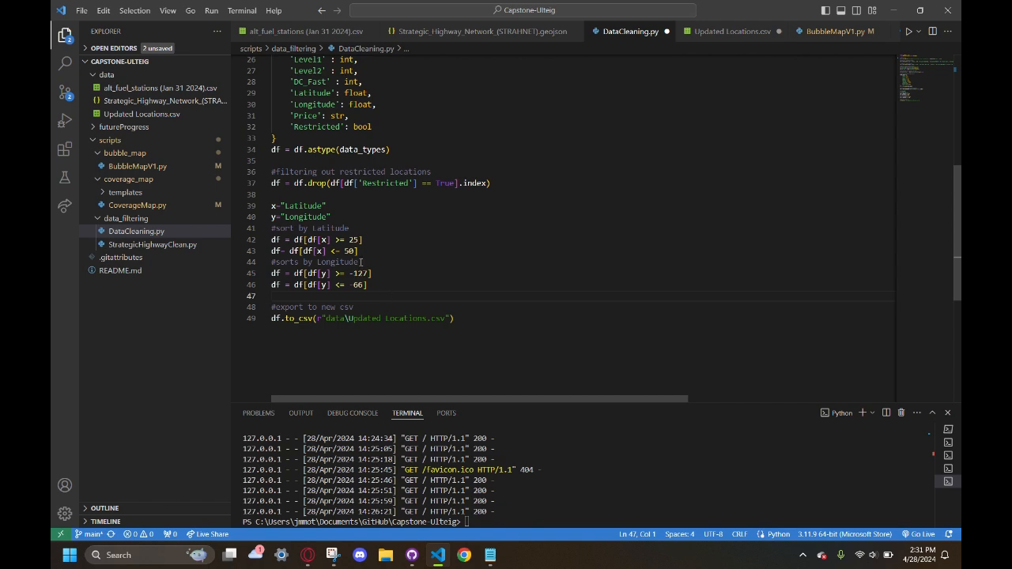
pyautogui.click(457, 318)
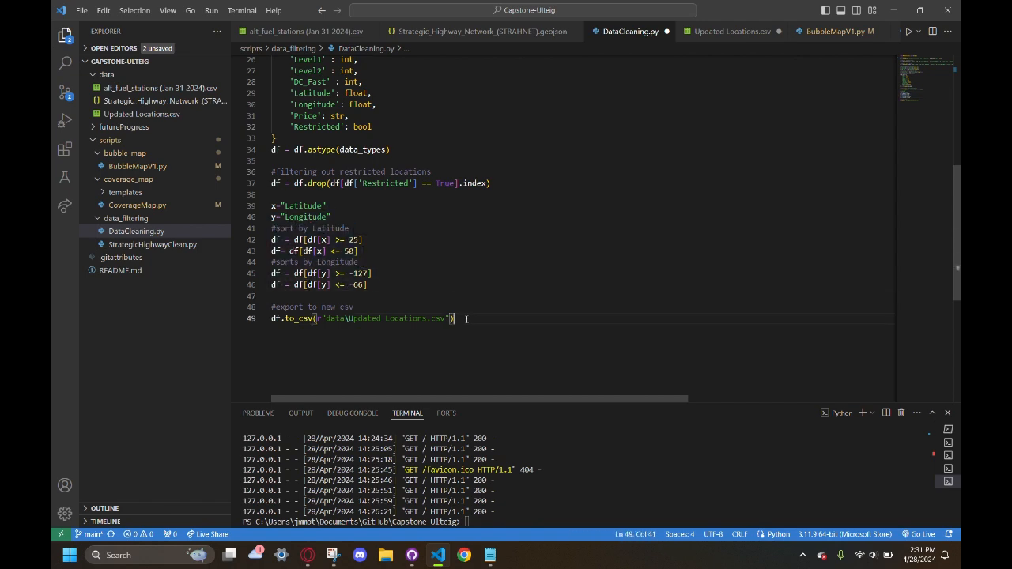
pyautogui.click(729, 32)
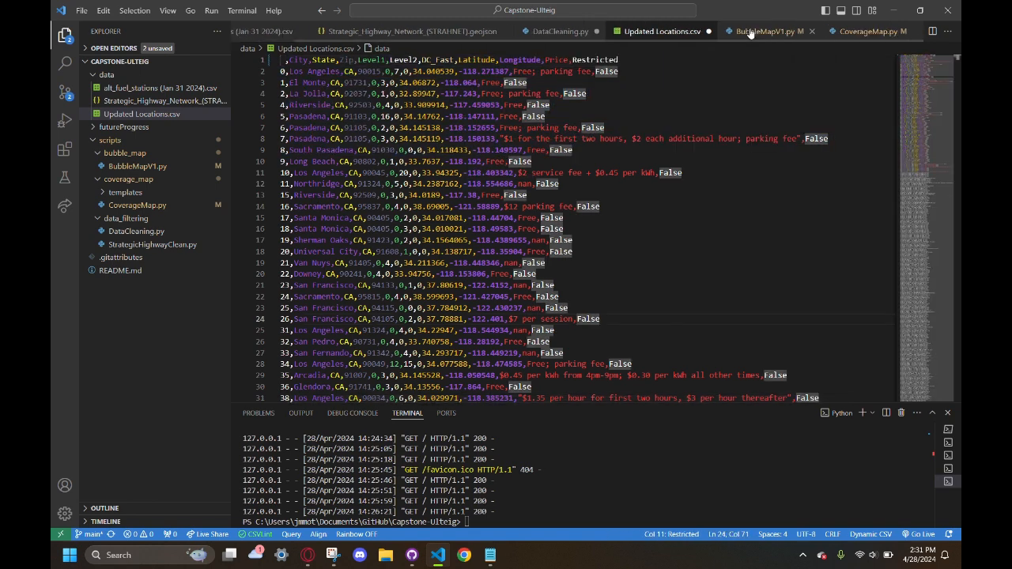
# Switch to the BubbleMapV1.py Plotly bubble-map script and scroll through it.
pyautogui.click(759, 32)
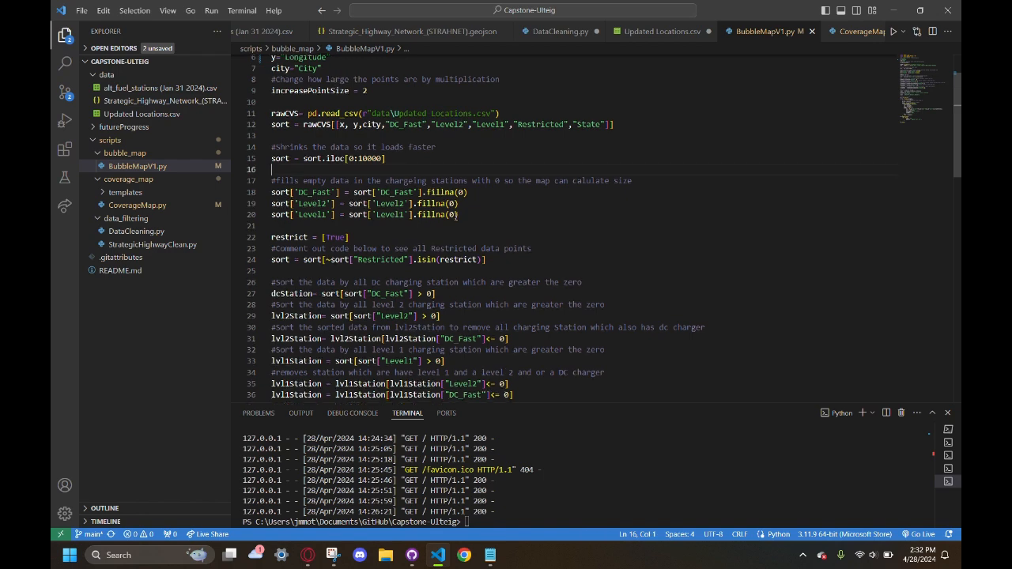
pyautogui.scroll(-3)
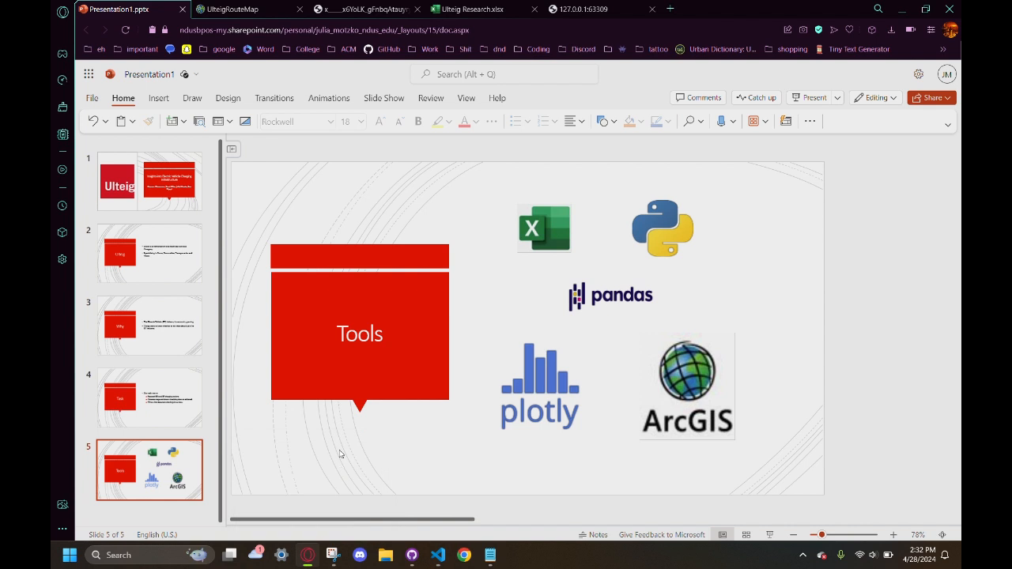
pyautogui.click(582, 10)
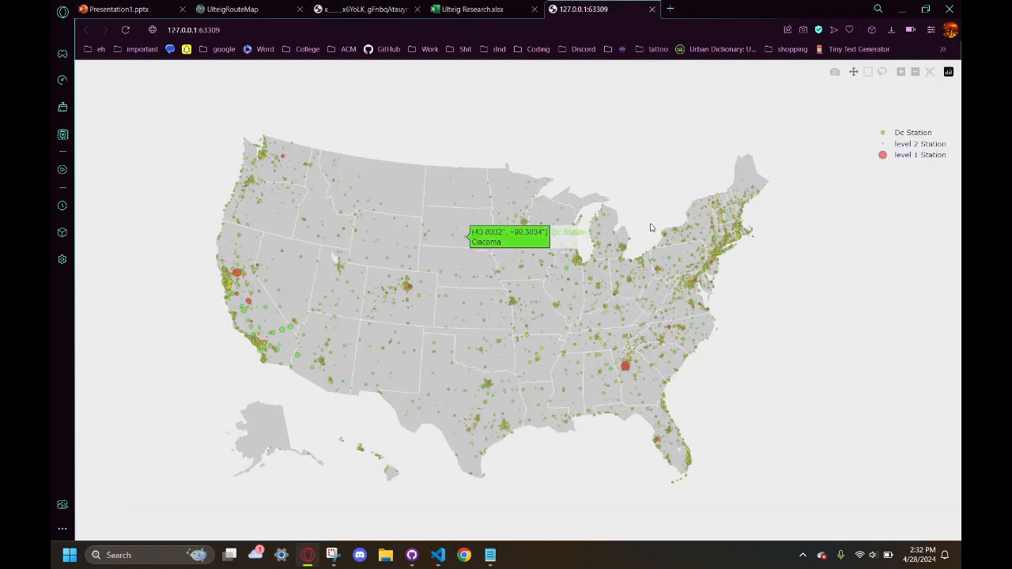
pyautogui.moveTo(775, 250)
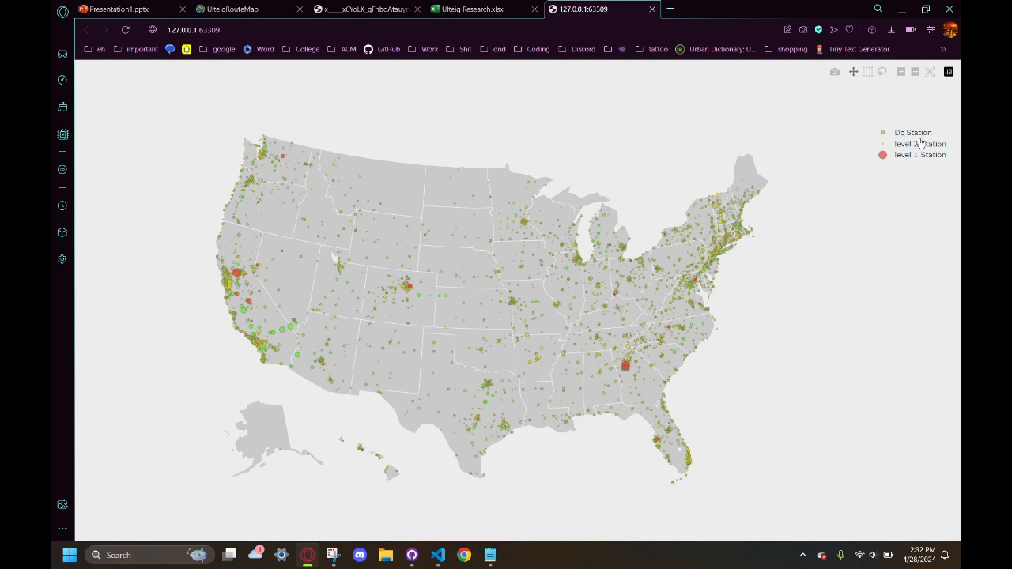
pyautogui.moveTo(920, 136)
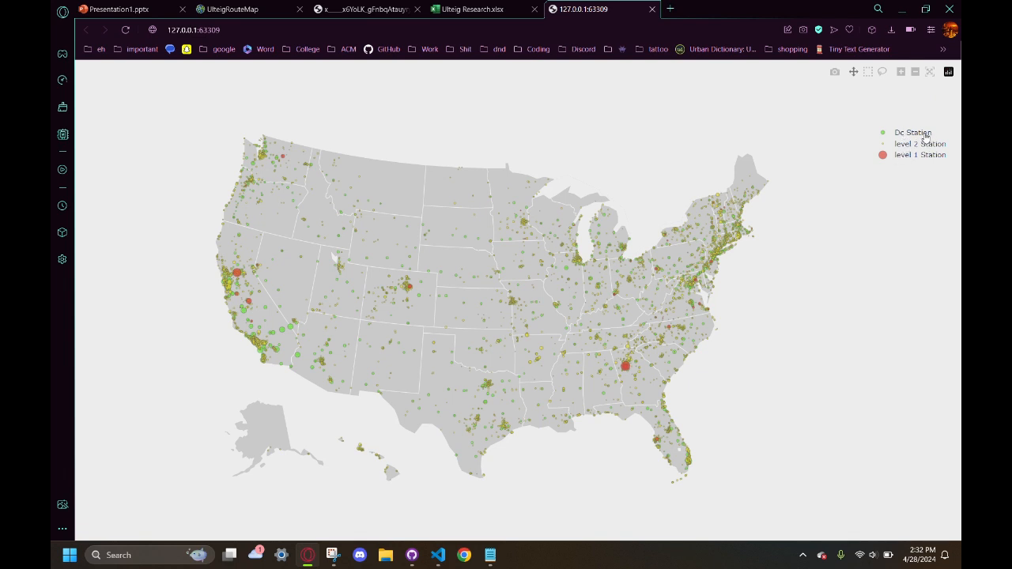
pyautogui.moveTo(624, 365)
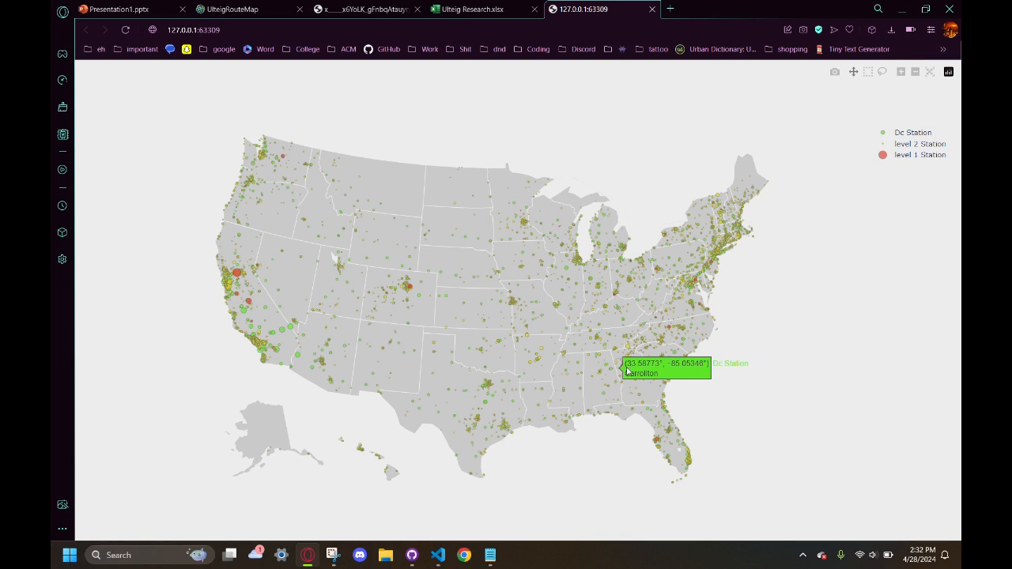
pyautogui.moveTo(629, 367)
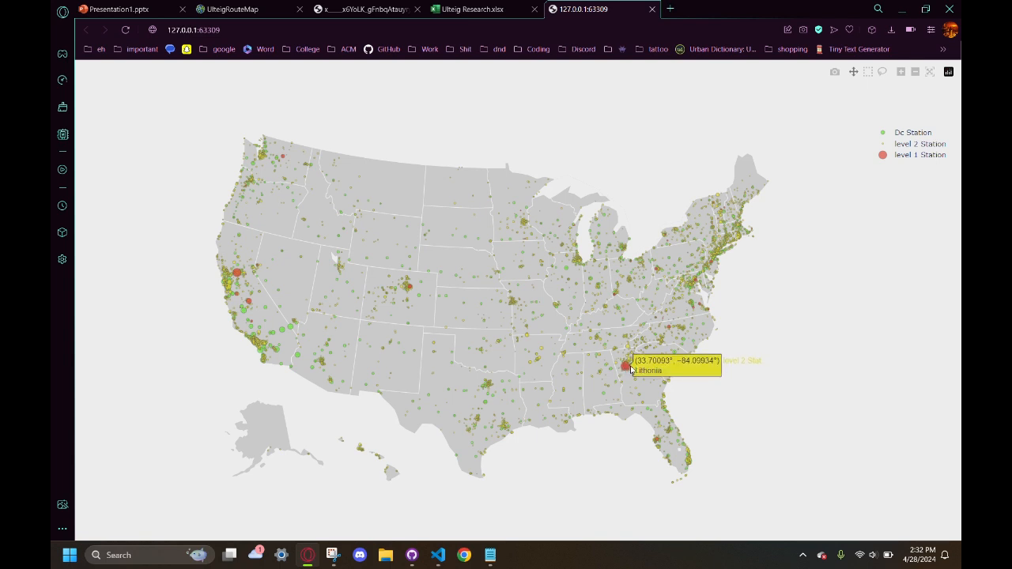
pyautogui.moveTo(626, 368)
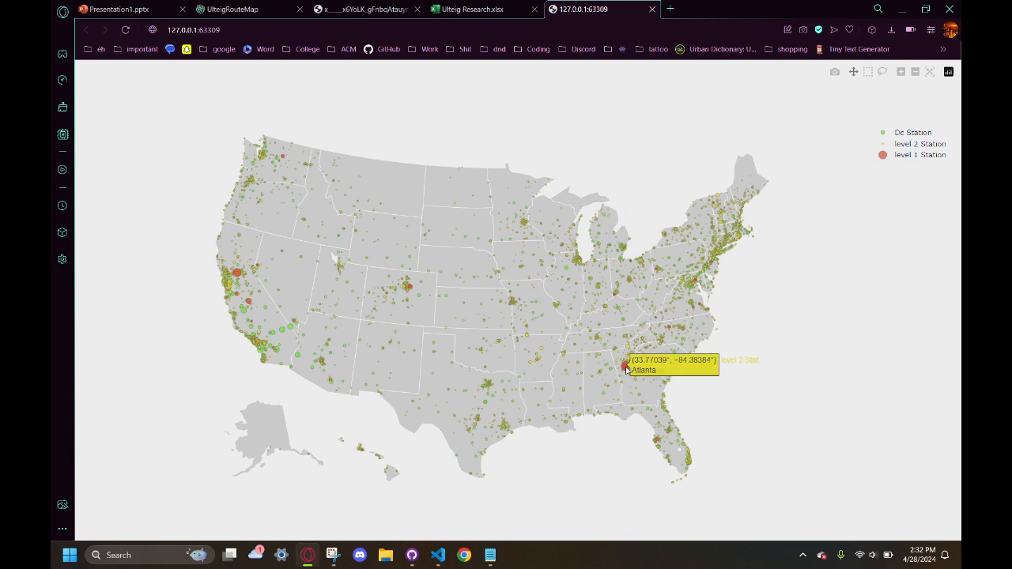
pyautogui.moveTo(626, 367)
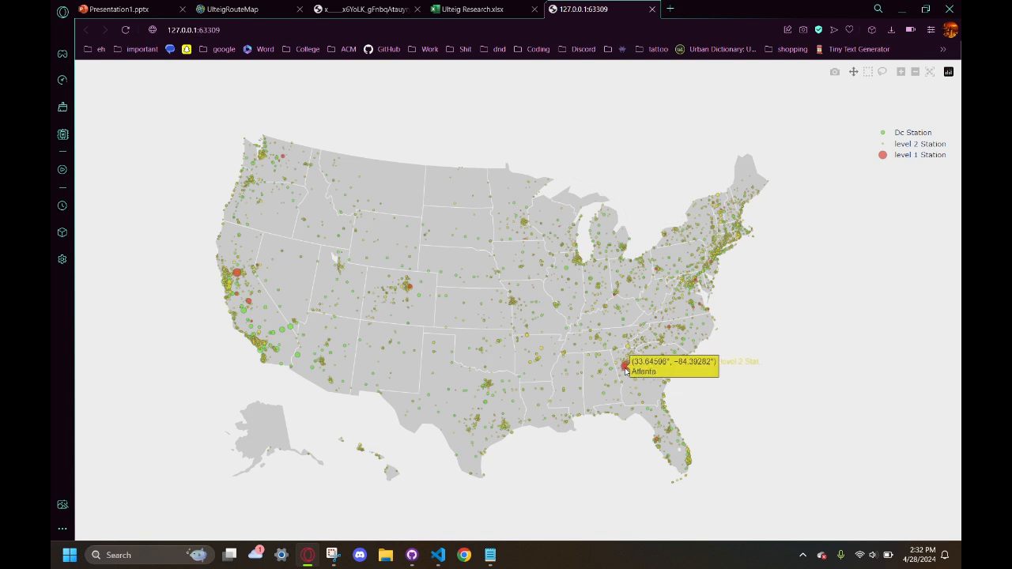
pyautogui.moveTo(522, 227)
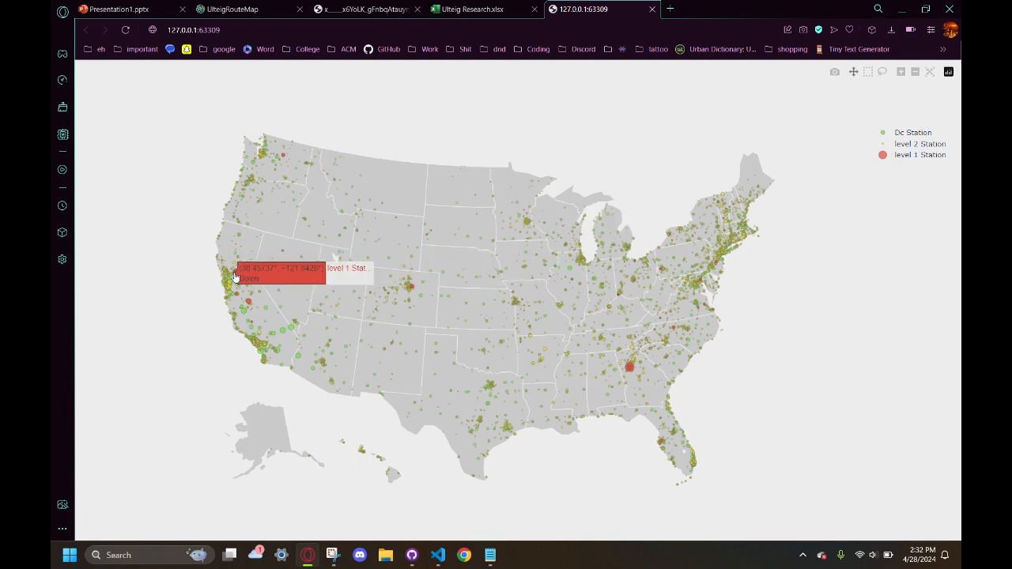
pyautogui.click(119, 10)
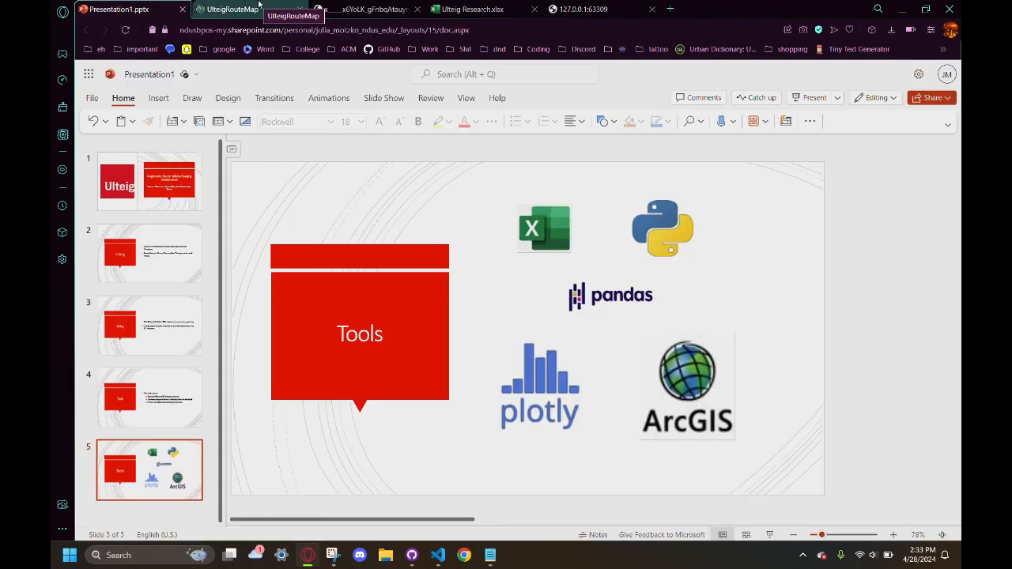
# Show UlteigRouteMap with Alternative Fuel Corridors and Strategic Highway Network layers, zooming into the Great Plains.
pyautogui.click(234, 10)
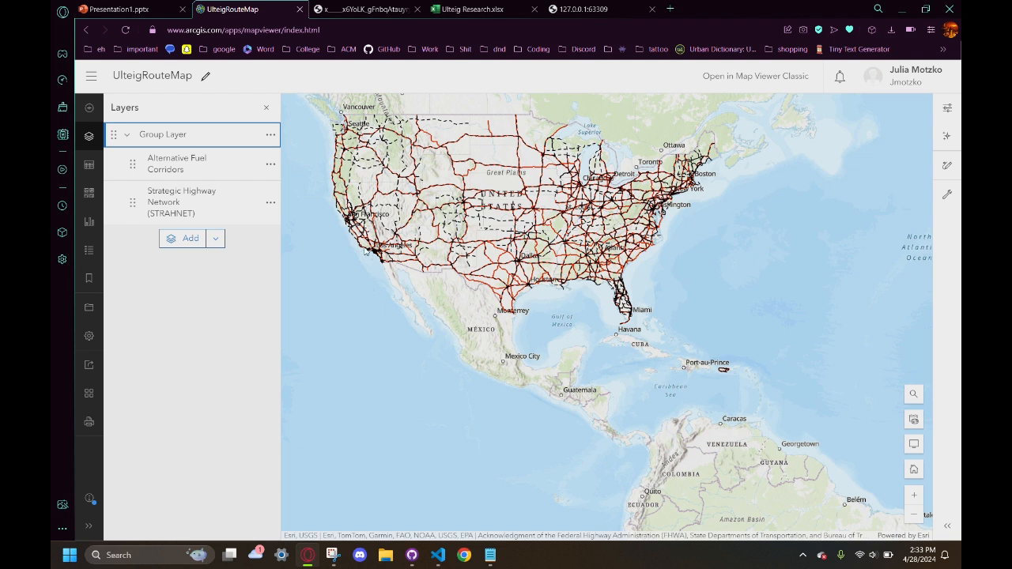
pyautogui.moveTo(733, 319)
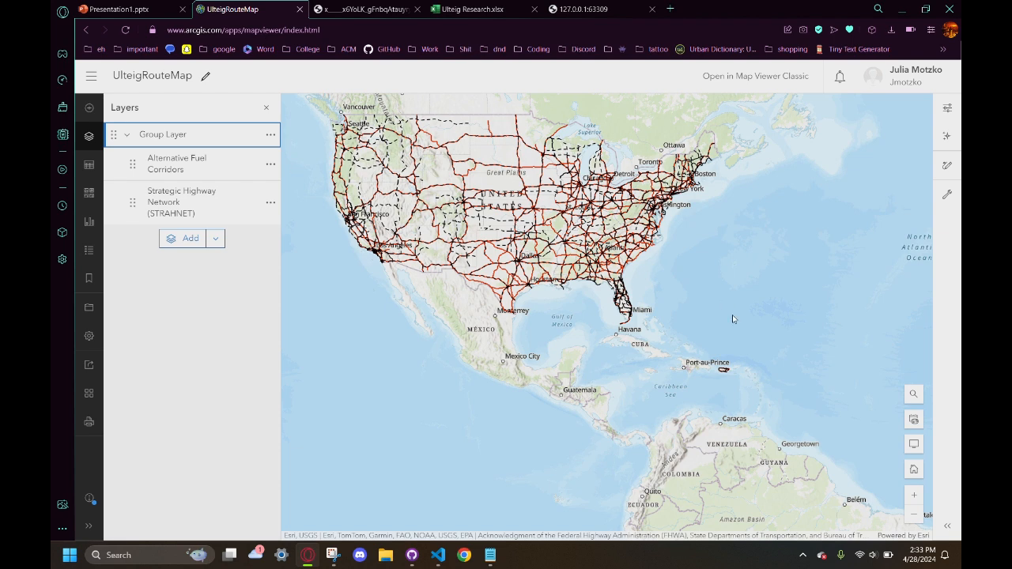
pyautogui.moveTo(374, 168)
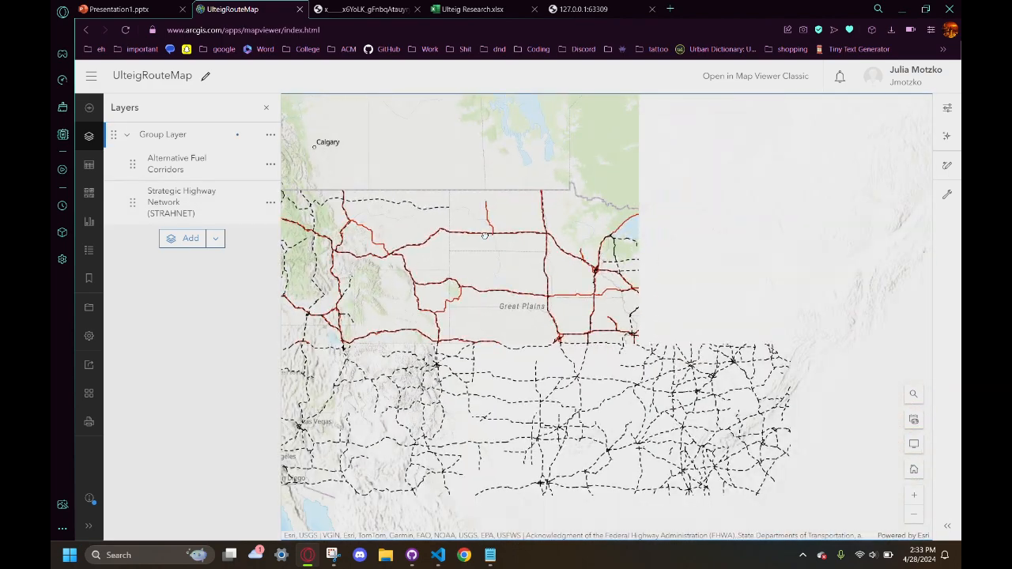
pyautogui.scroll(-3)
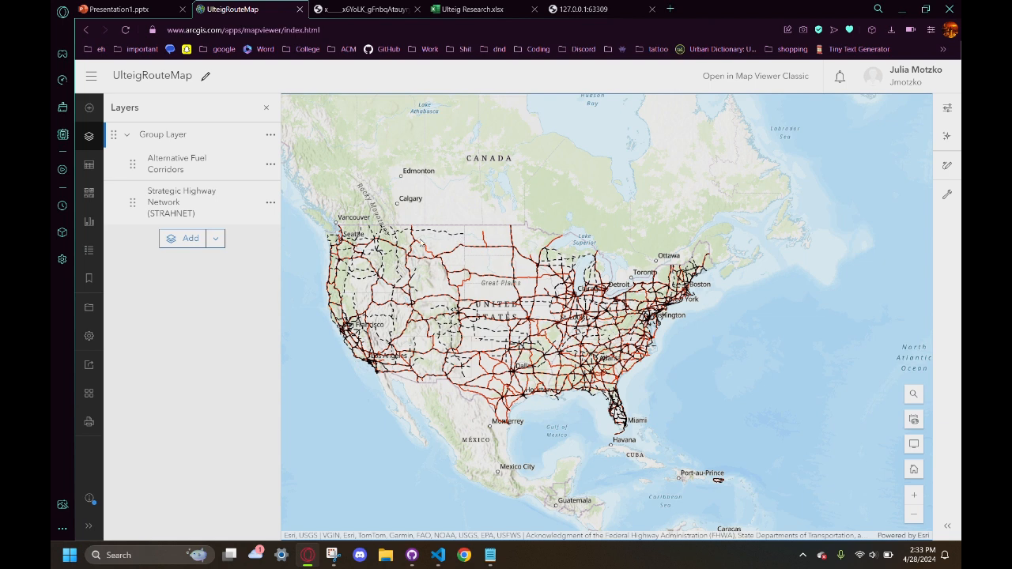
pyautogui.moveTo(446, 240)
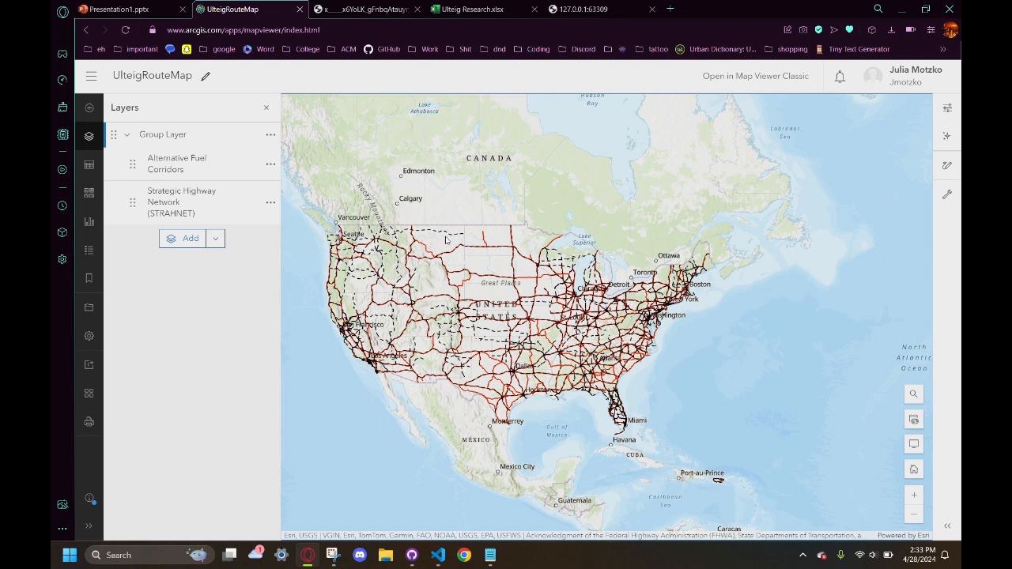
pyautogui.moveTo(430, 234)
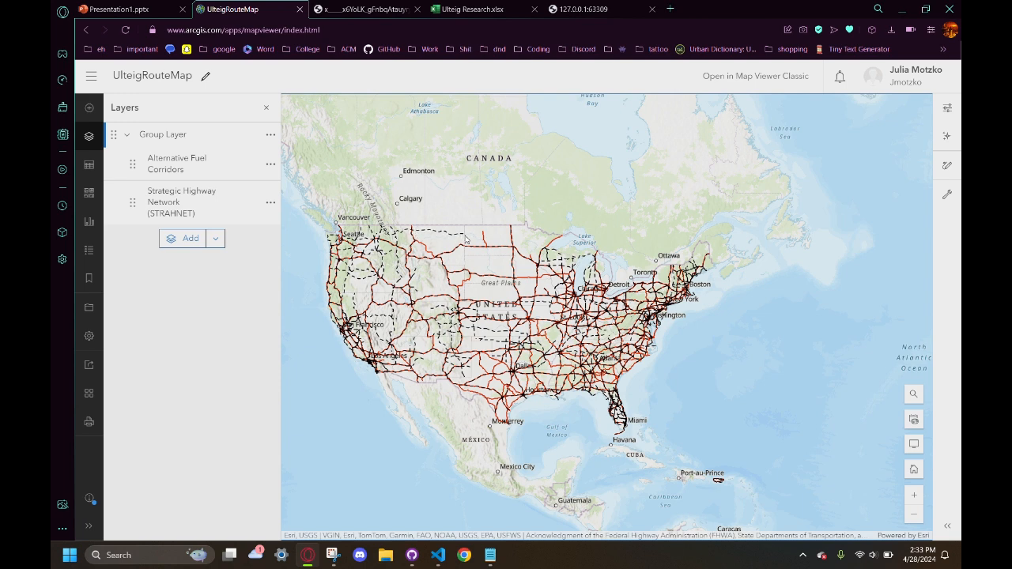
# Show the Ulteig Research.xlsx regional EV counts and percentages, then move to the Forecast sheet.
pyautogui.click(354, 9)
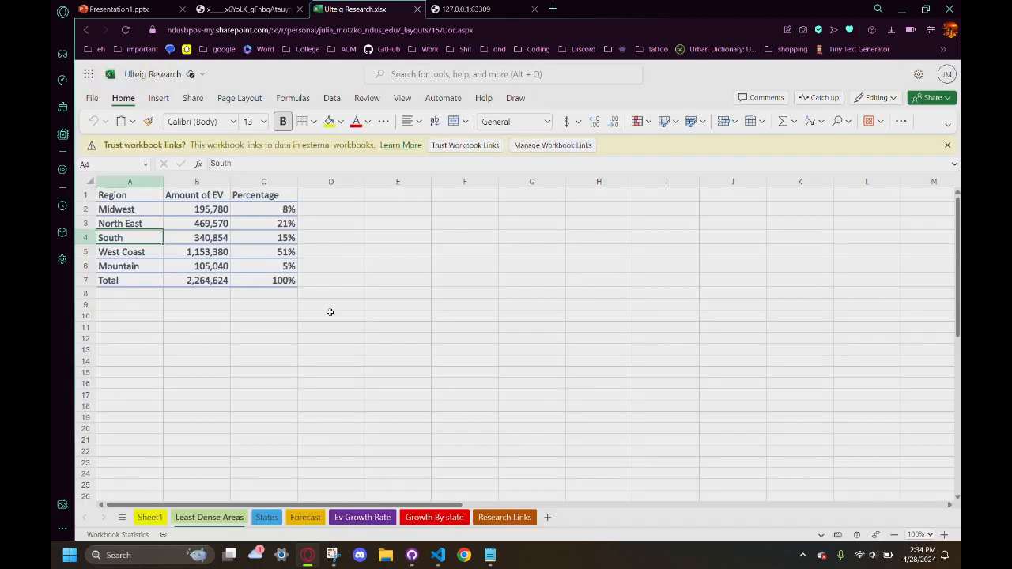
pyautogui.moveTo(311, 342)
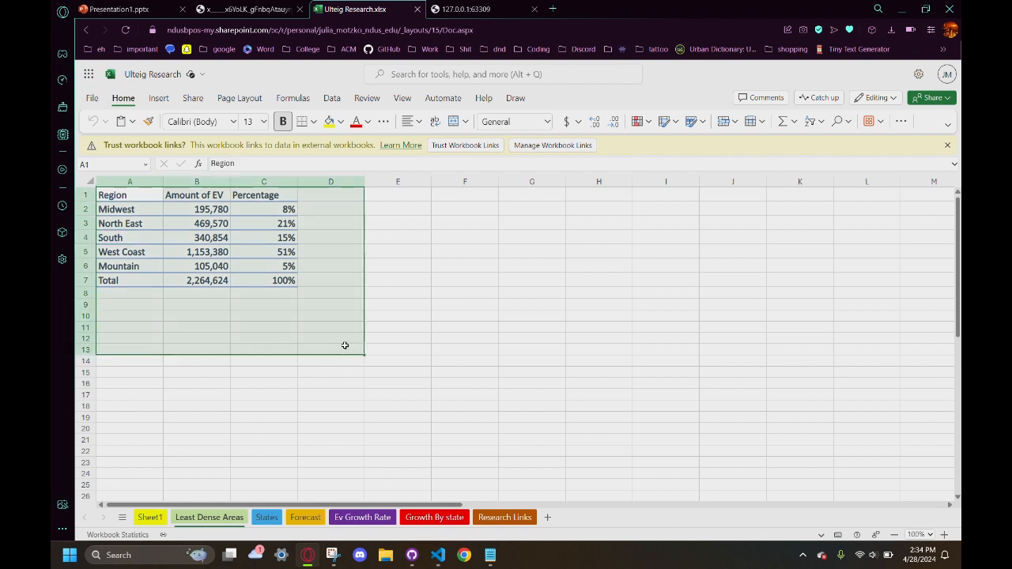
pyautogui.click(331, 293)
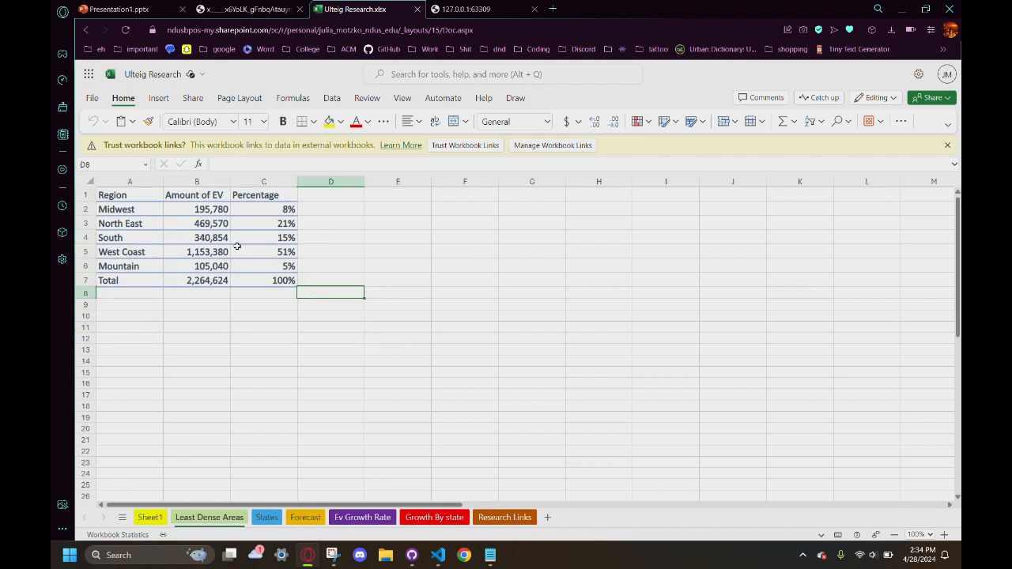
pyautogui.moveTo(142, 212)
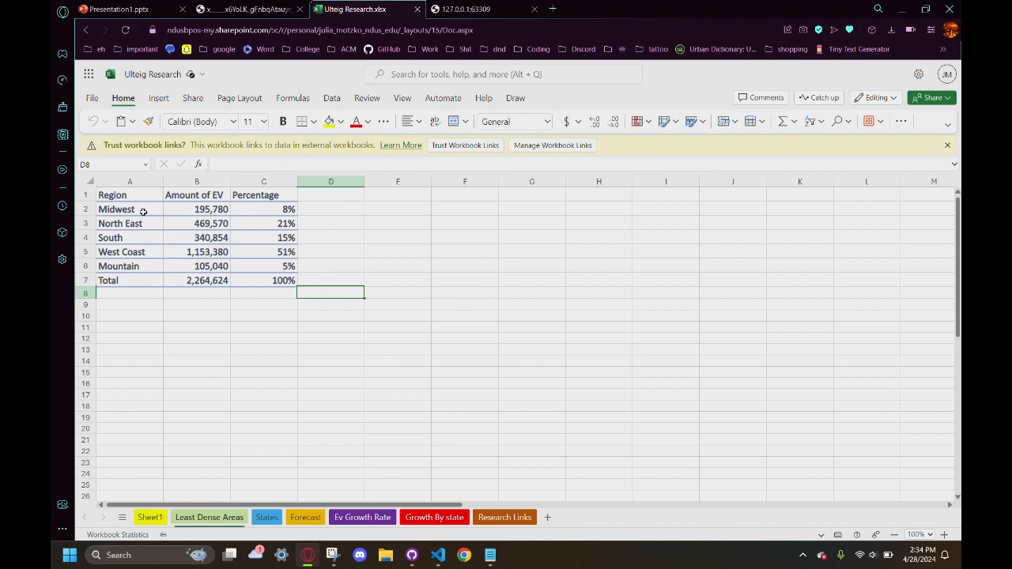
pyautogui.moveTo(272, 204)
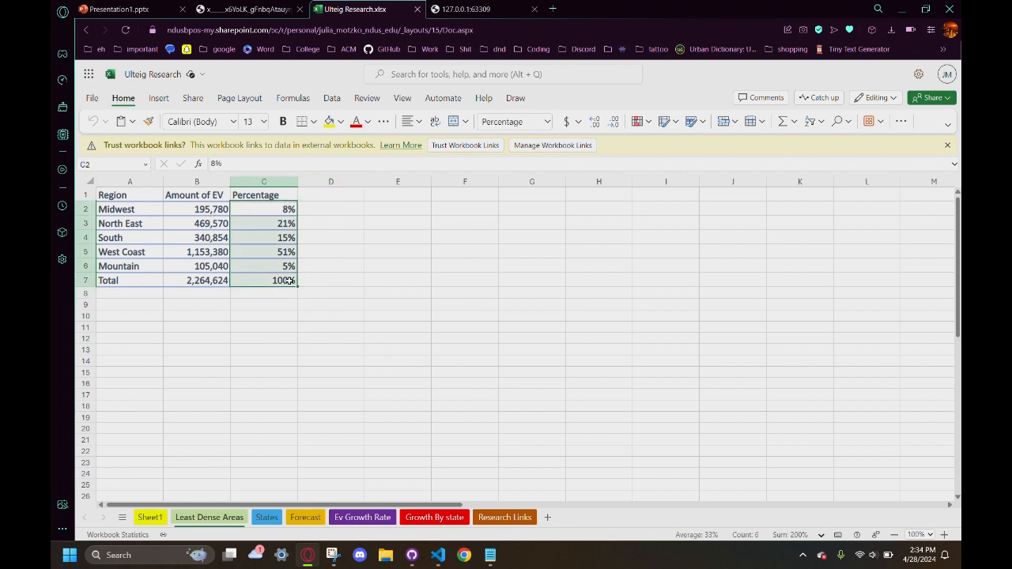
pyautogui.click(306, 517)
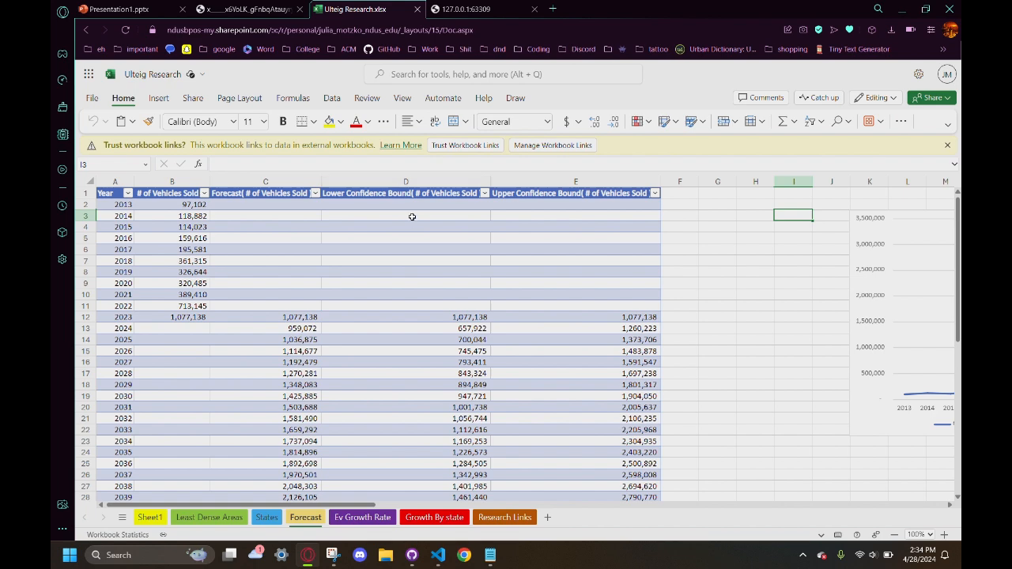
# Scroll right to reveal the vehicles-sold forecast chart to 2040 with confidence bounds.
pyautogui.scroll(-3)
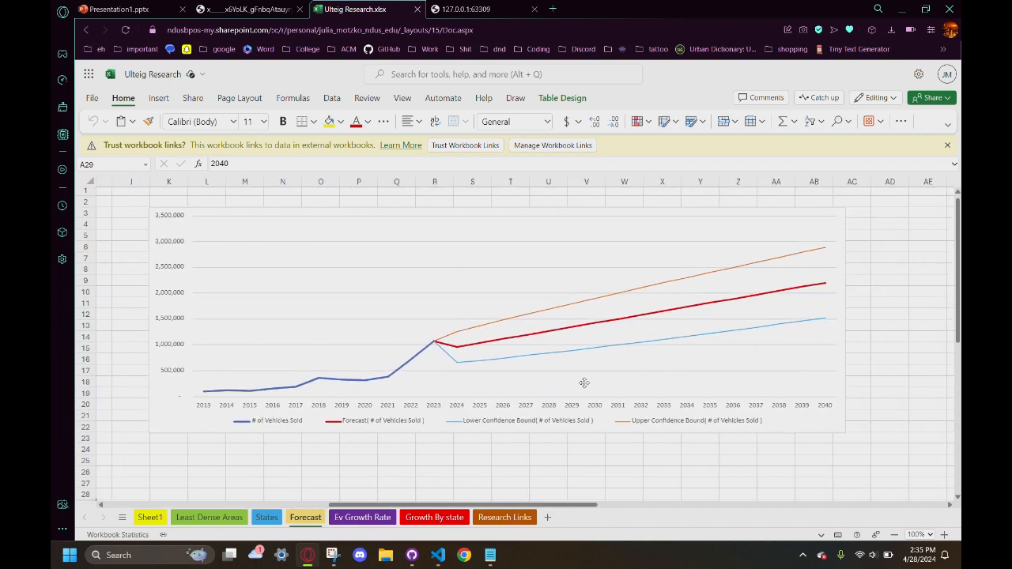
pyautogui.moveTo(514, 393)
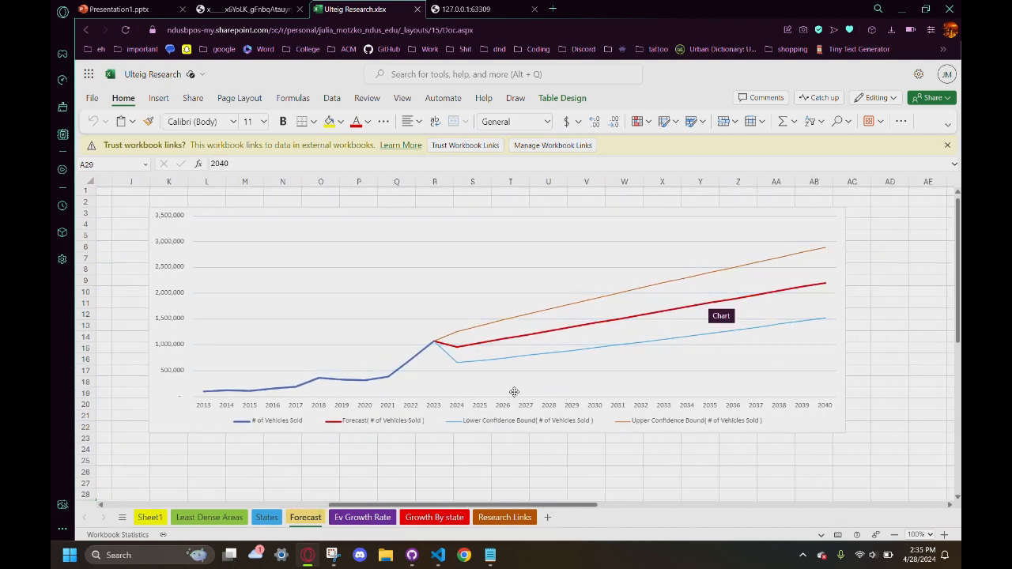
# Switch back to Presentation1.pptx slide 5, Tools, with Excel, Python, pandas, Plotly and ArcGIS logos.
pyautogui.click(113, 9)
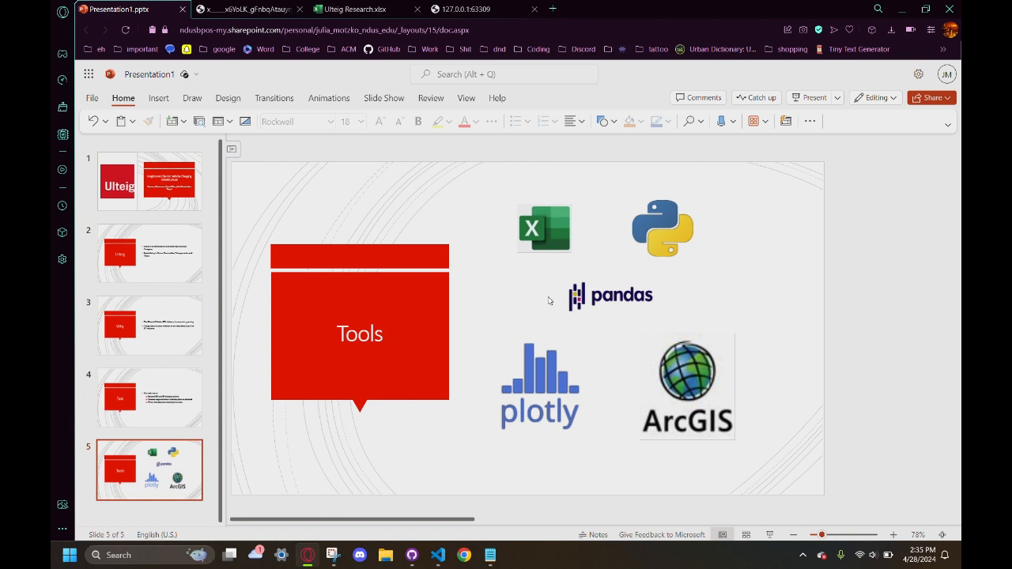
pyautogui.moveTo(867, 405)
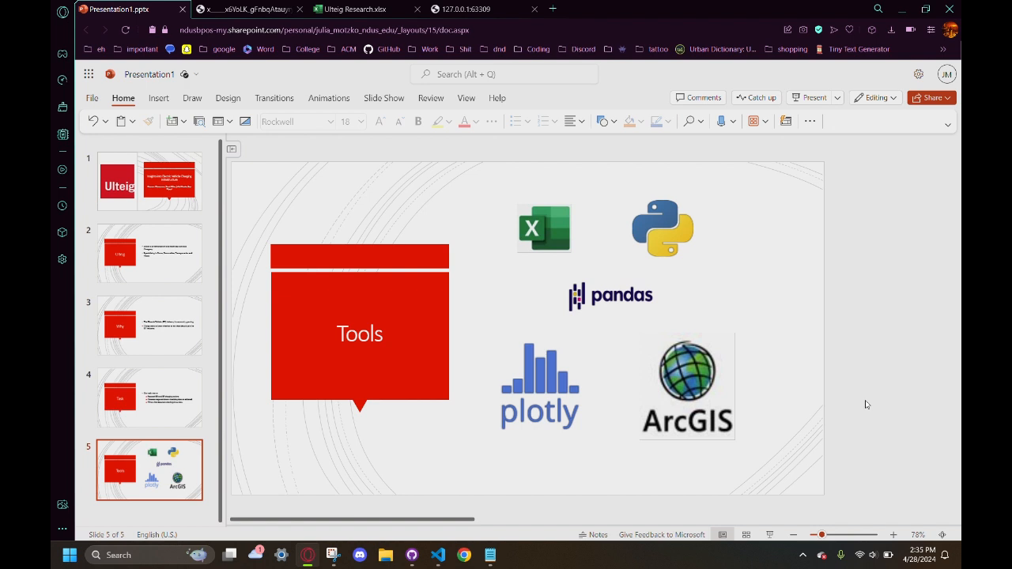
pyautogui.moveTo(468, 28)
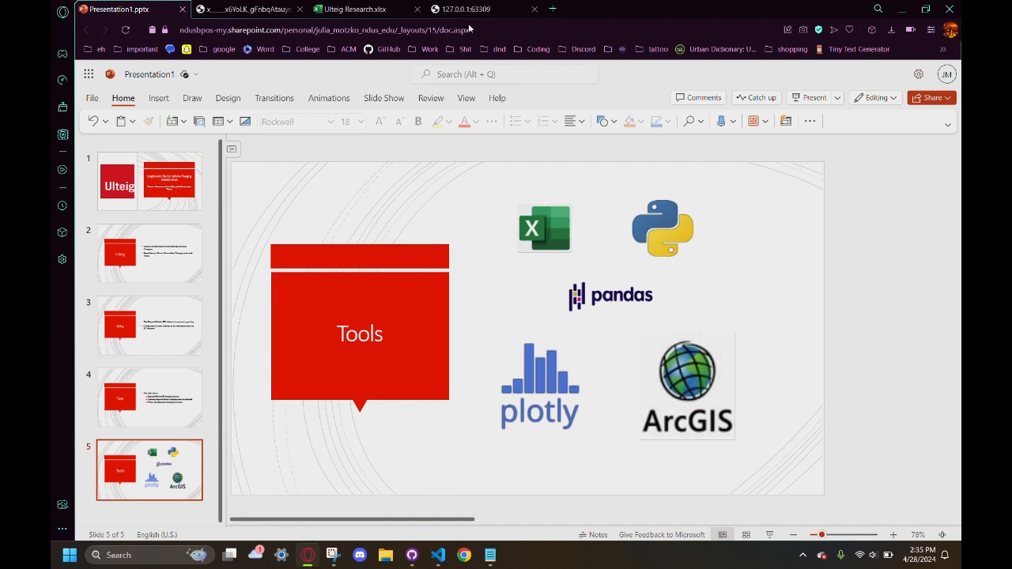